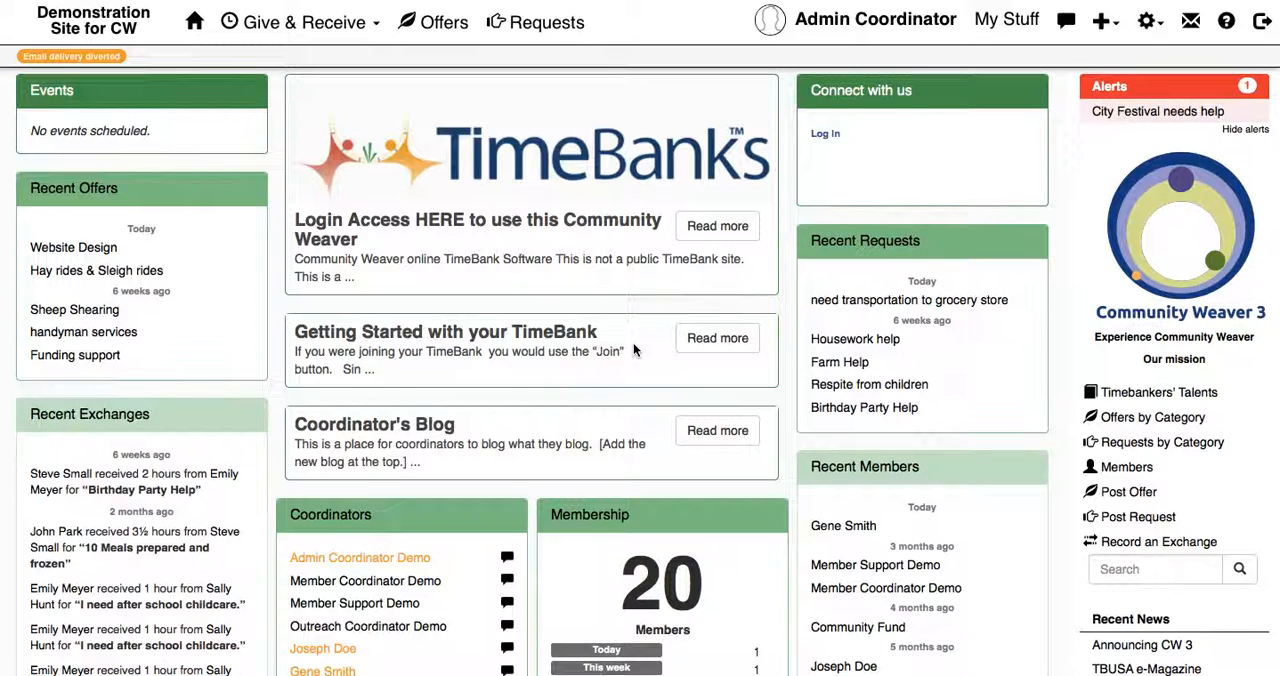
{"action": "mouse_move", "coordinate": [658, 350]}
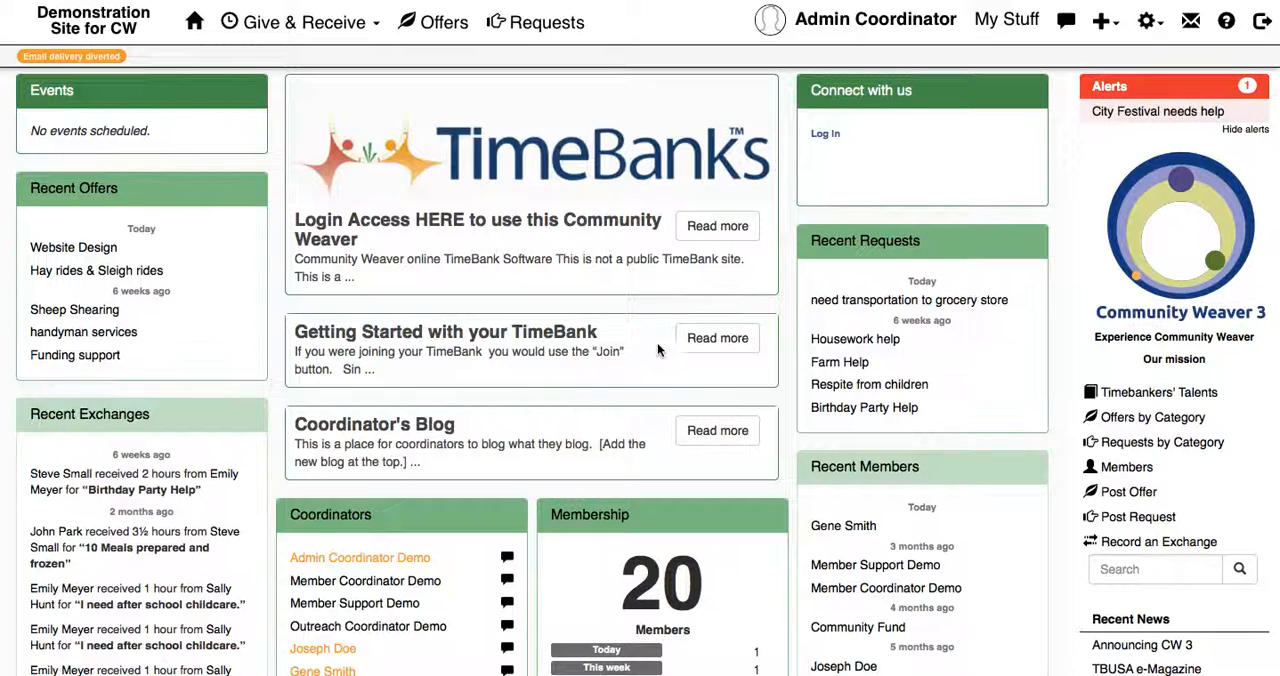
{"action": "mouse_move", "coordinate": [1128, 482]}
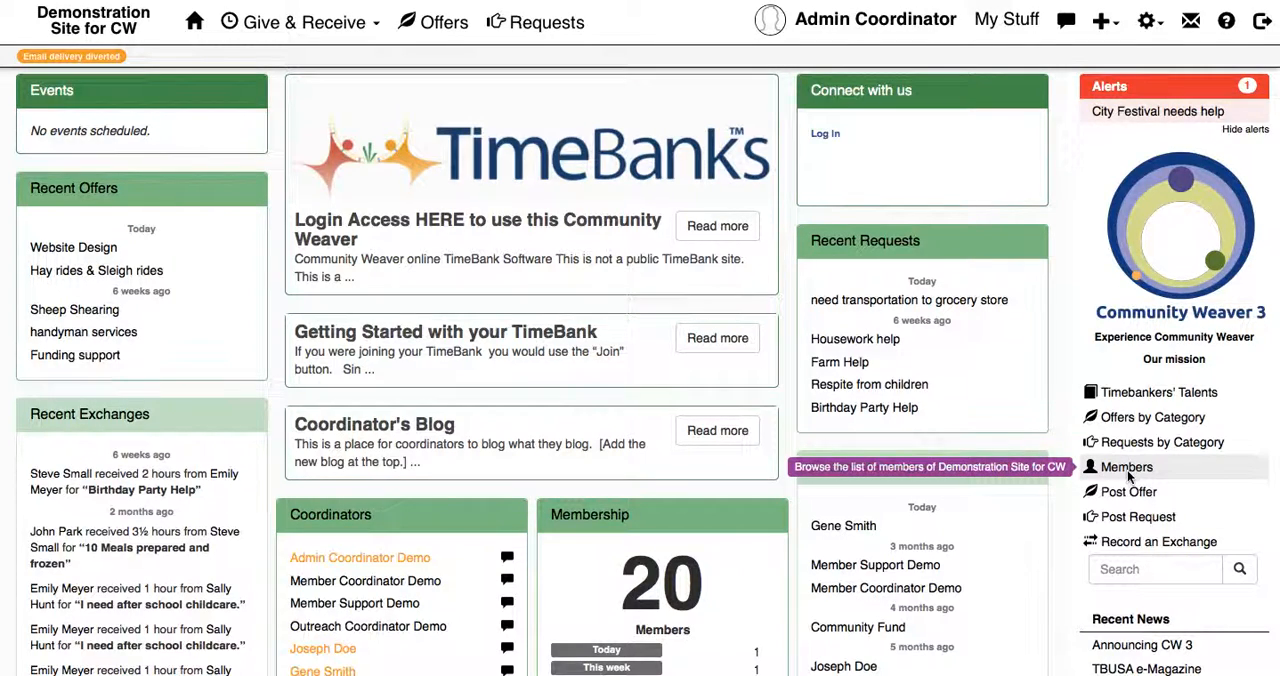
Select all 22 members on the Members page and compose a broadcast email to them.
{"action": "left_click", "coordinate": [1124, 468]}
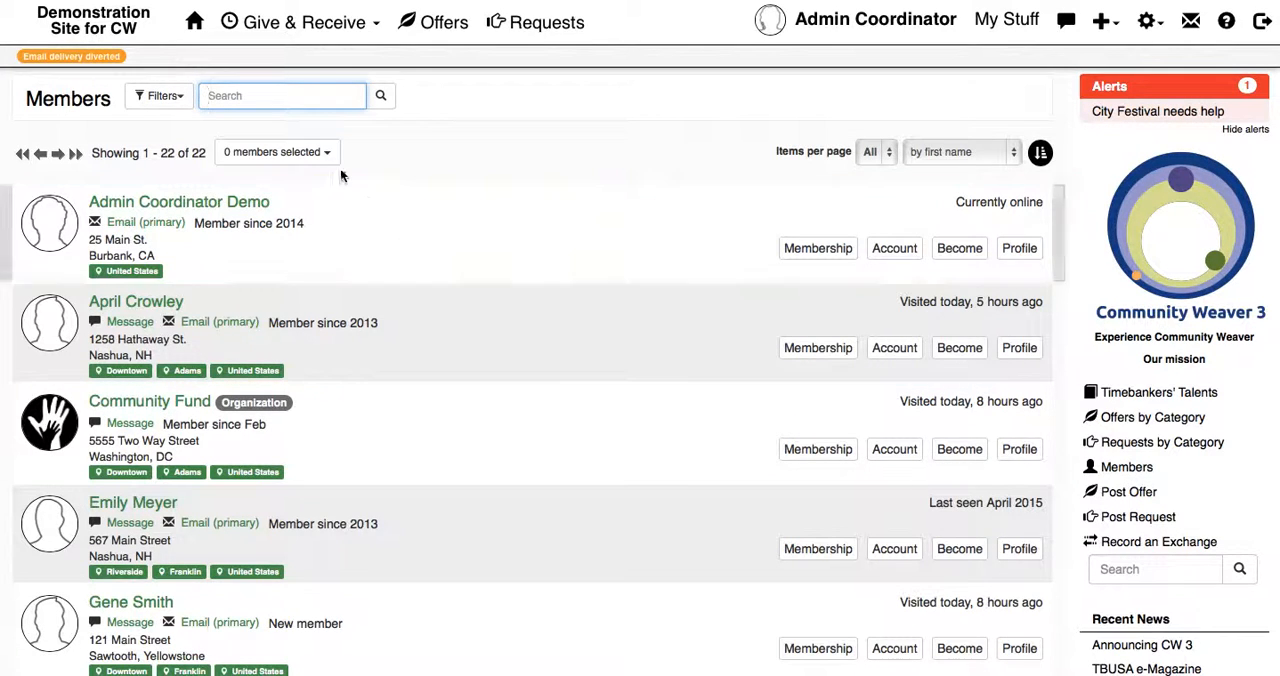
{"action": "left_click", "coordinate": [276, 152]}
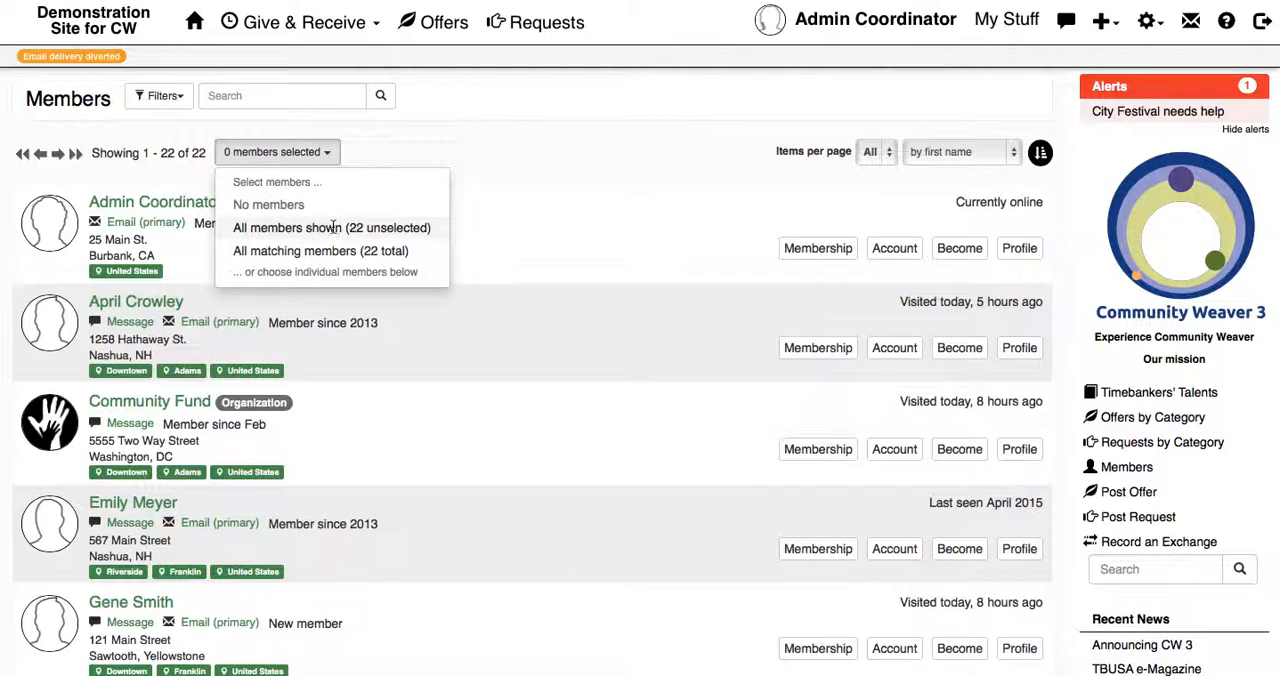
{"action": "left_click", "coordinate": [332, 228]}
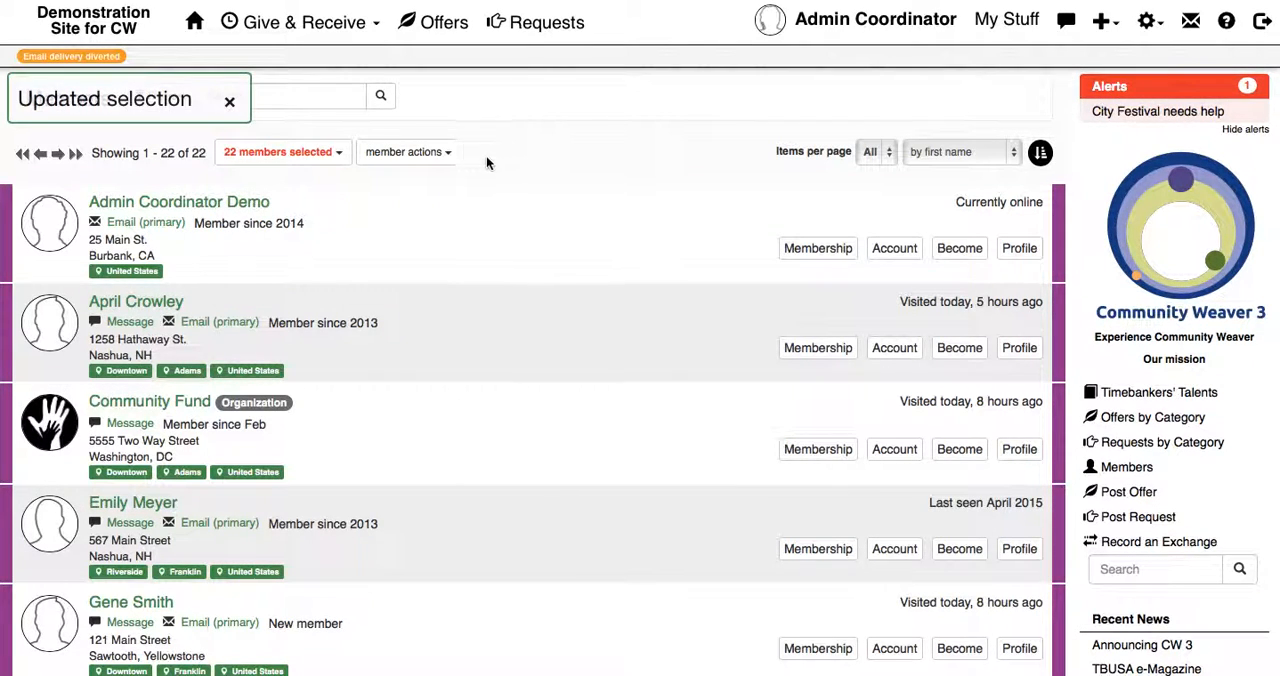
{"action": "left_click", "coordinate": [406, 152]}
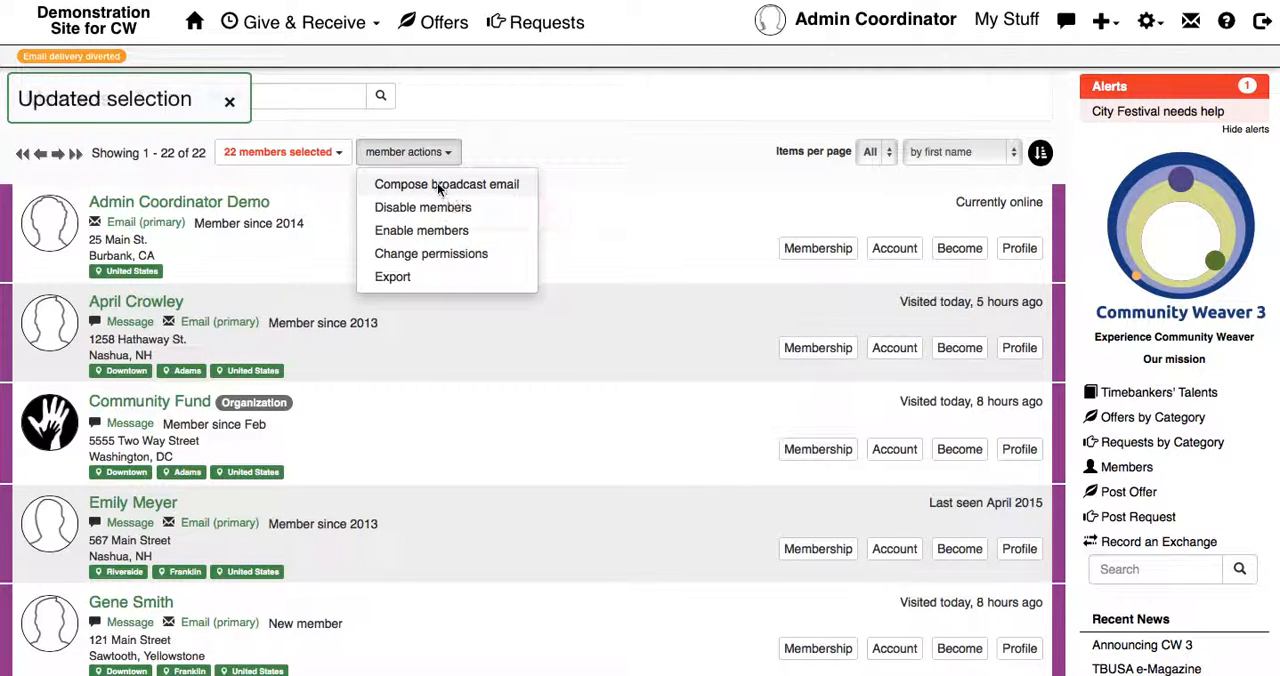
{"action": "left_click", "coordinate": [446, 184]}
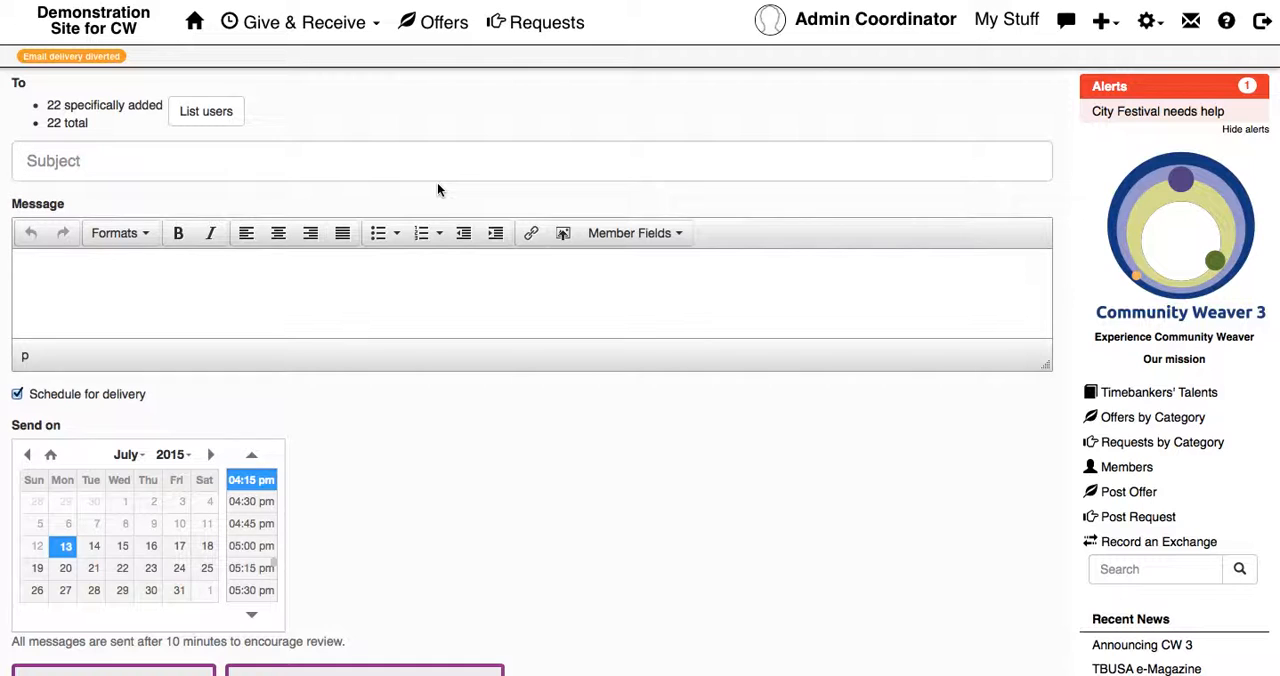
Enter the subject 'Clean up in the park' and a message inviting members 2-4pm Saturday.
{"action": "type", "text": "Clean up in"}
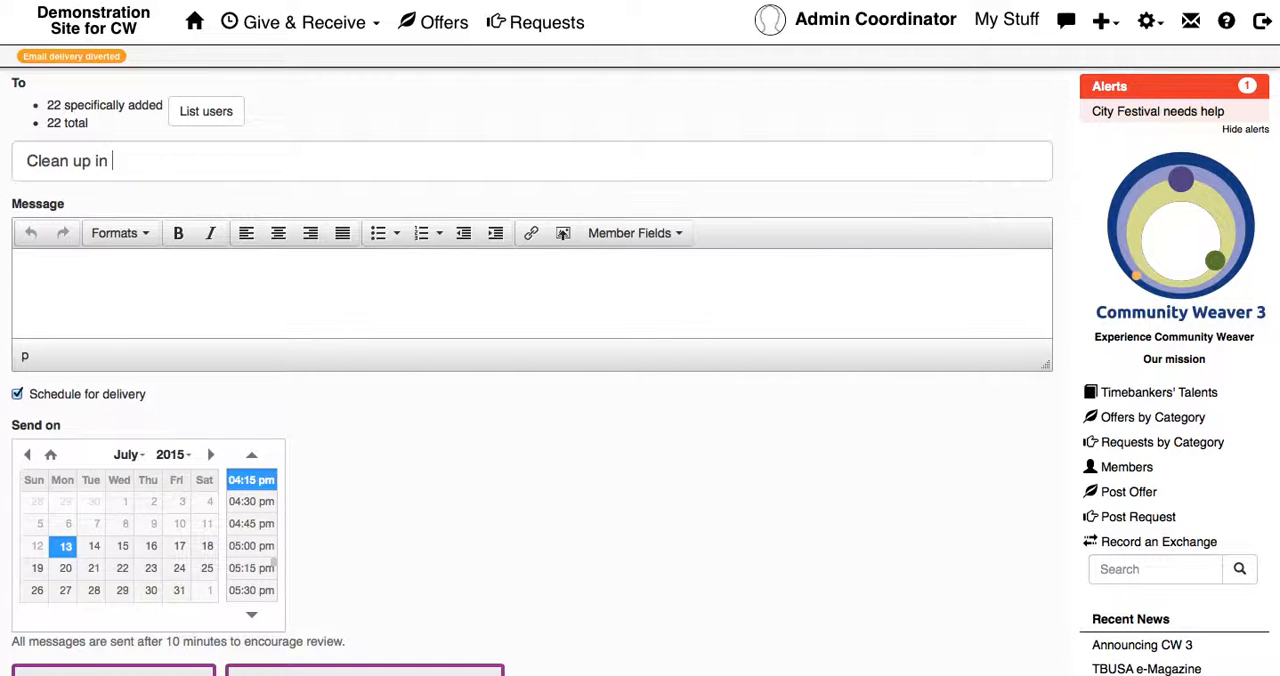
{"action": "type", "text": "the park"}
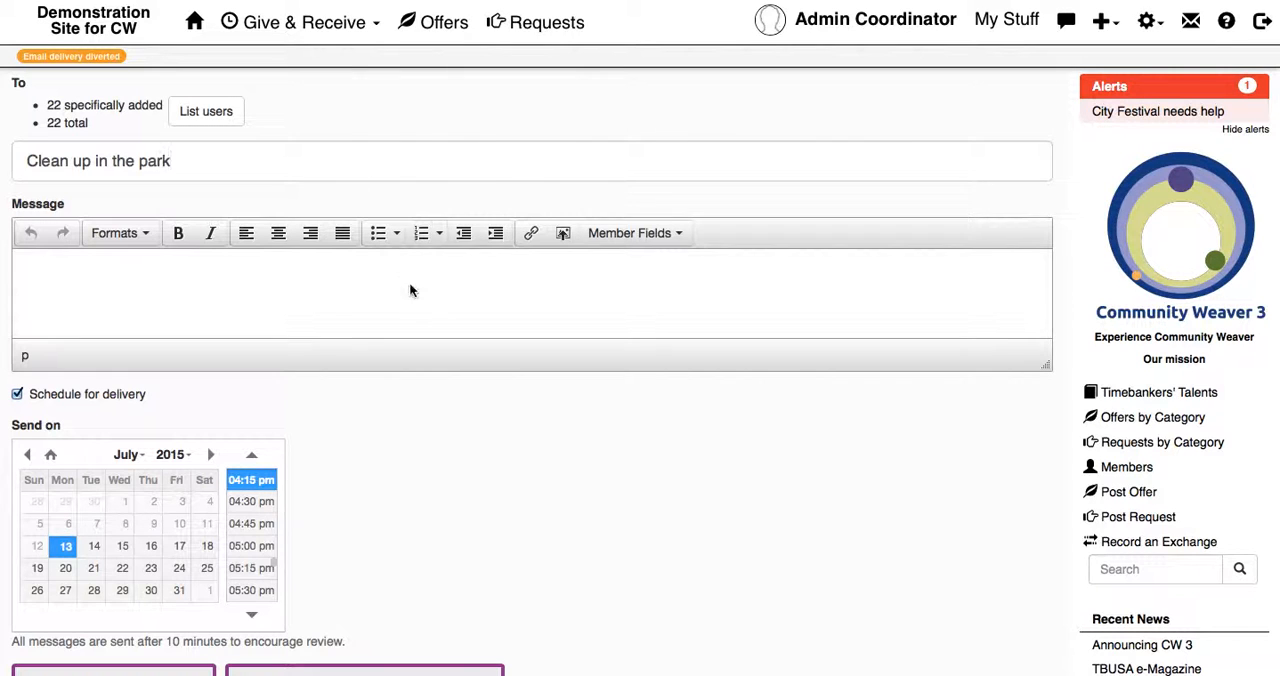
{"action": "type", "text": "COme"}
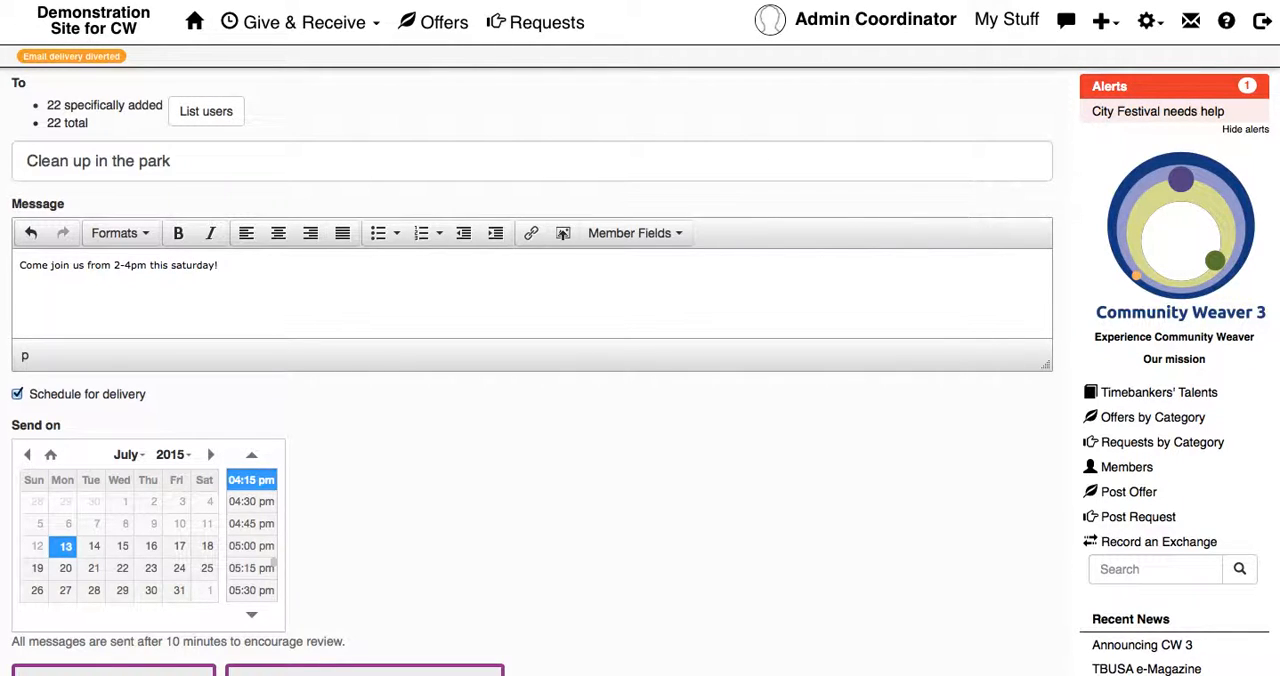
{"action": "mouse_move", "coordinate": [378, 416]}
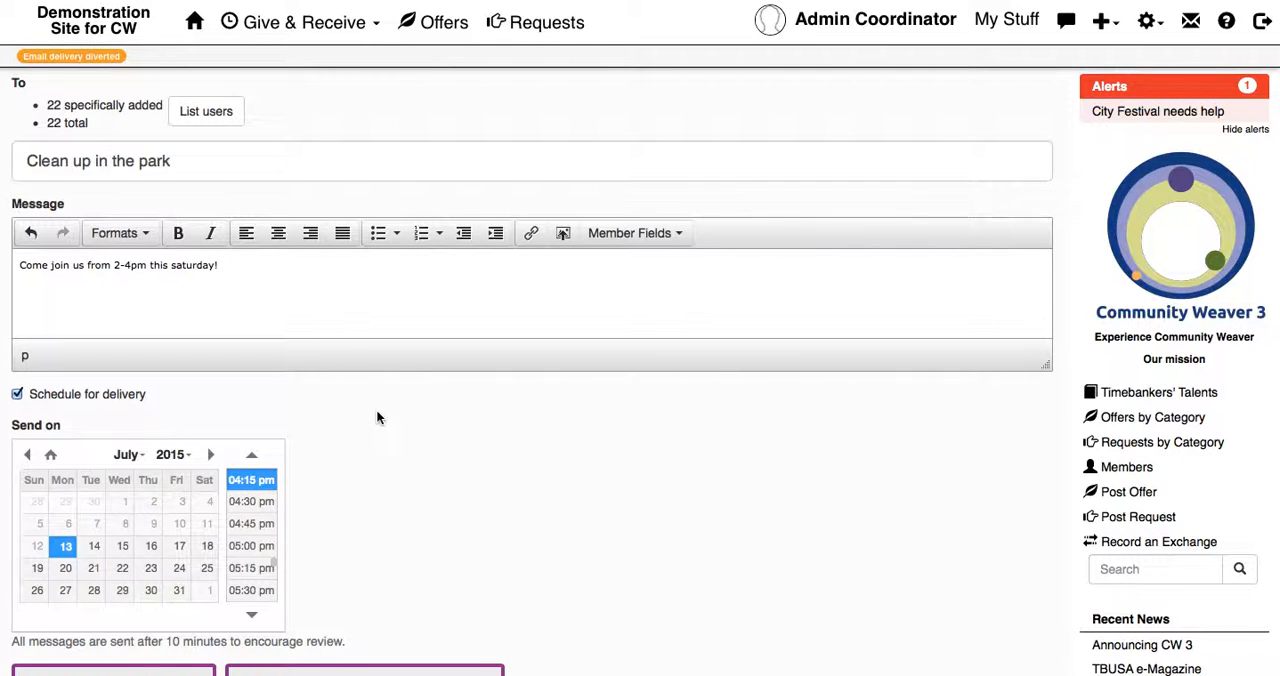
Set Send on to July 16, 2015 at 05:00 pm and schedule the email for delivery.
{"action": "scroll", "scroll_direction": "down", "scroll_amount": 3}
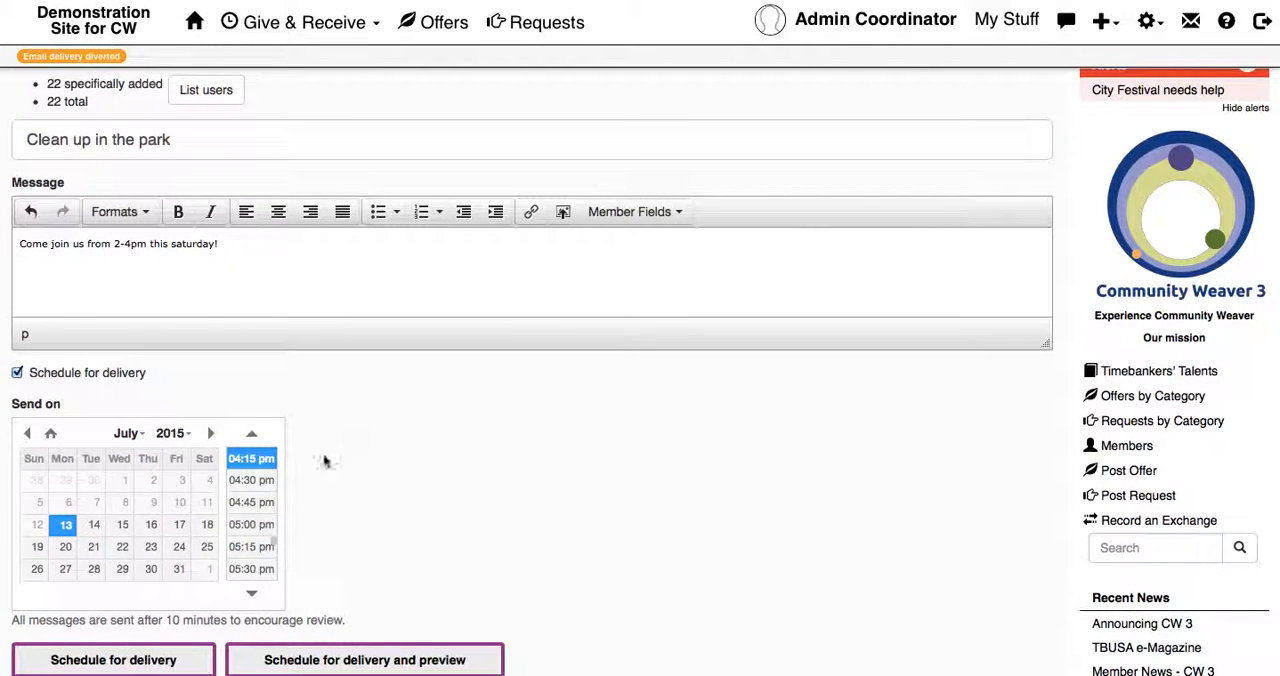
{"action": "left_click", "coordinate": [206, 524]}
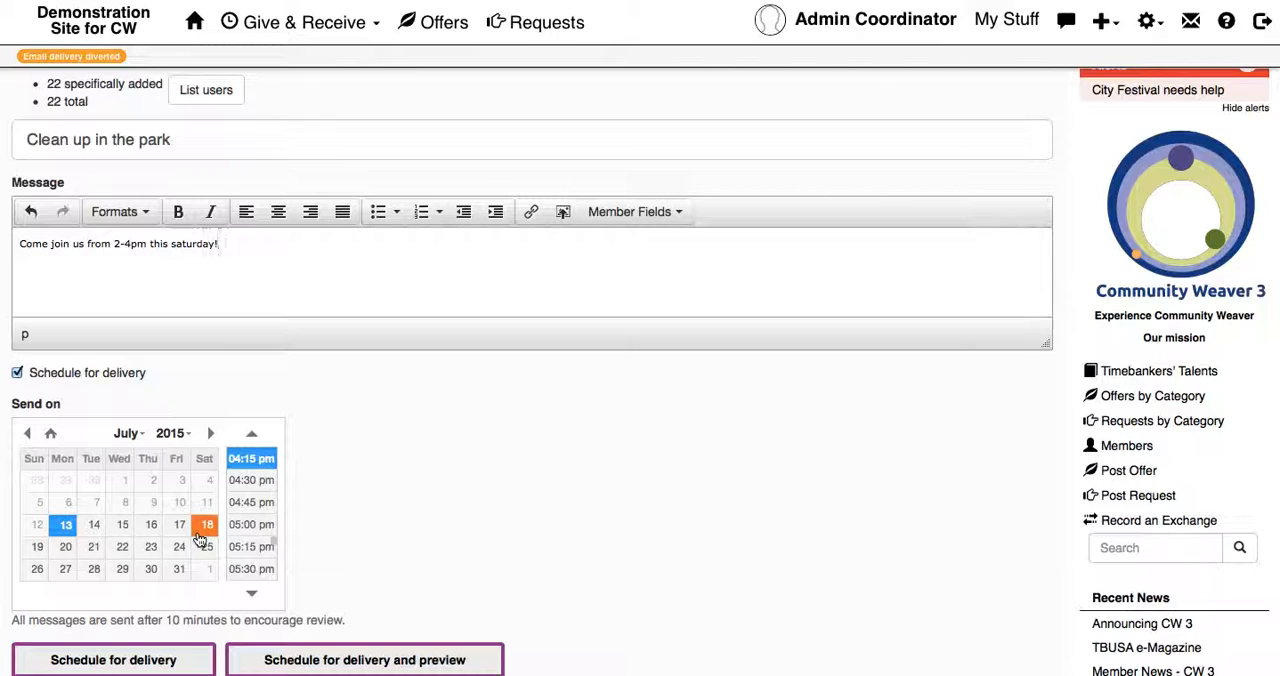
{"action": "left_click", "coordinate": [180, 524]}
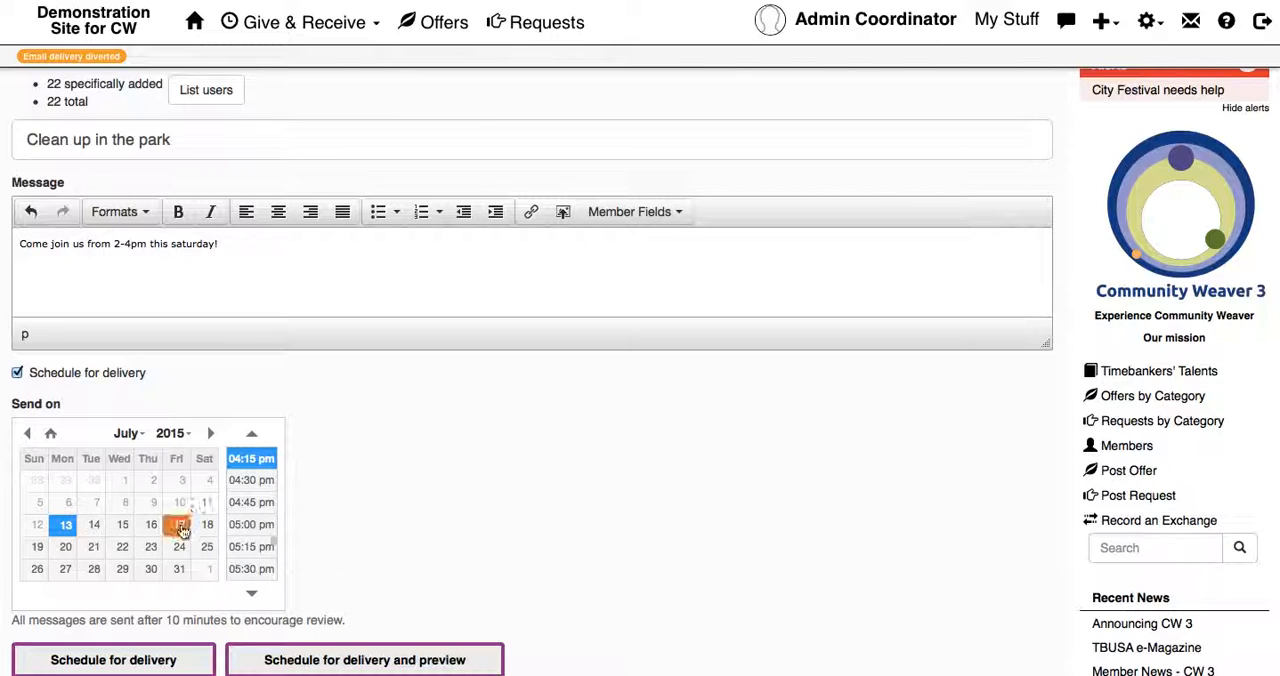
{"action": "left_click", "coordinate": [180, 524]}
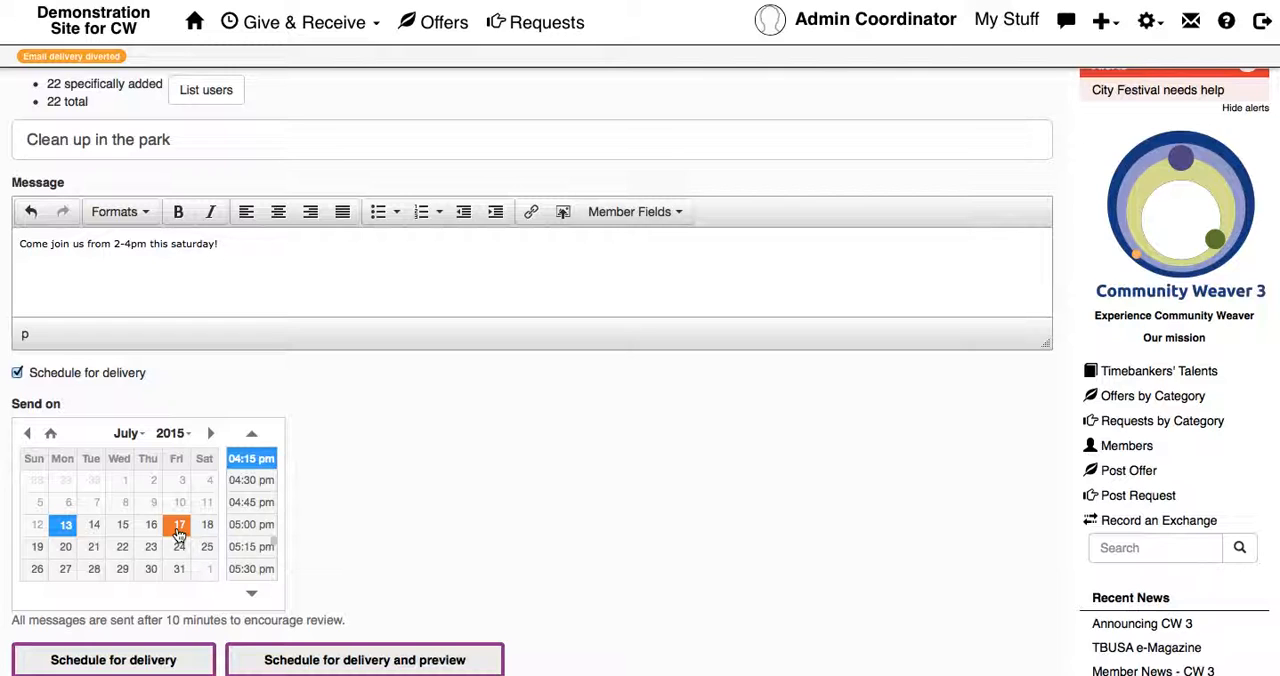
{"action": "left_click", "coordinate": [150, 524]}
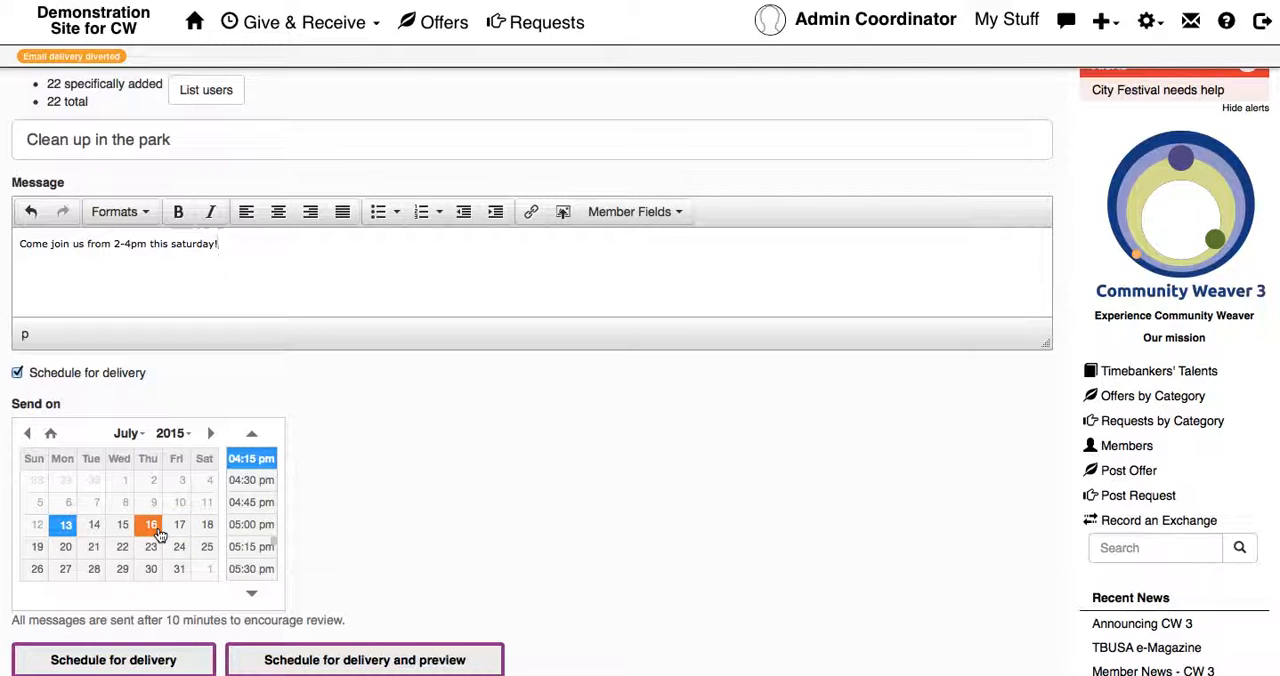
{"action": "left_click", "coordinate": [252, 524]}
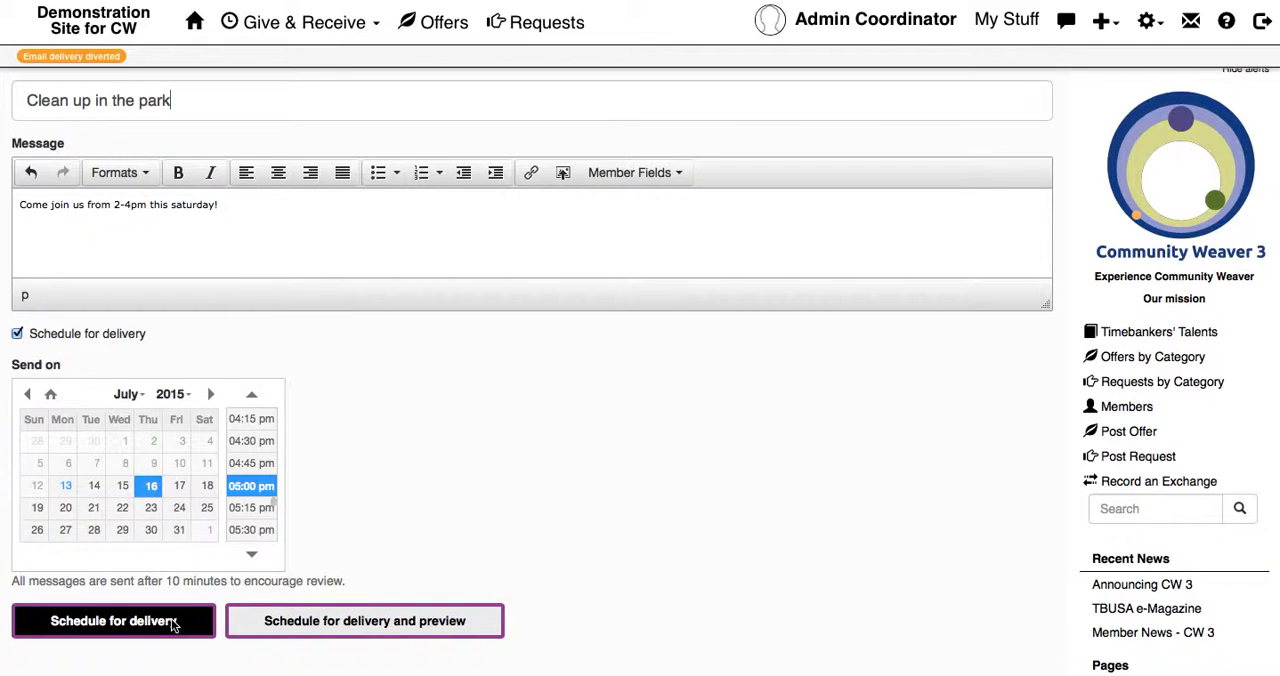
{"action": "left_click", "coordinate": [112, 620]}
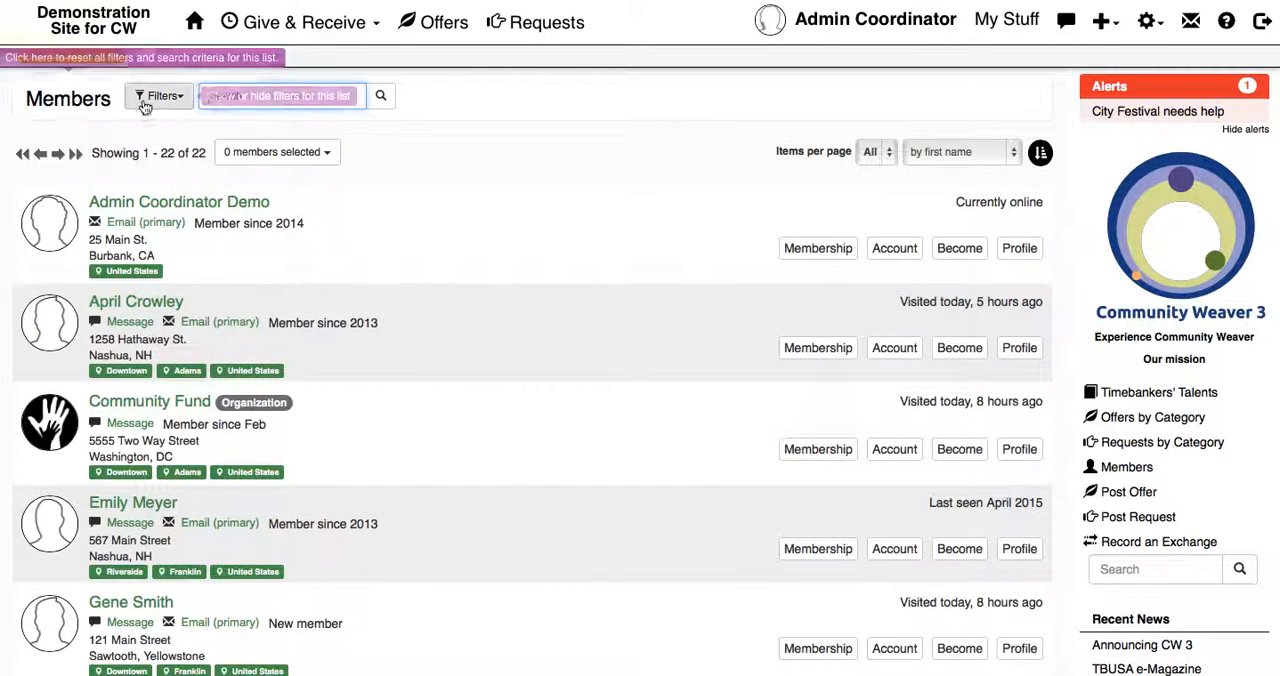
Show all member filters: role, country, city, neighborhood and more.
{"action": "left_click", "coordinate": [158, 96]}
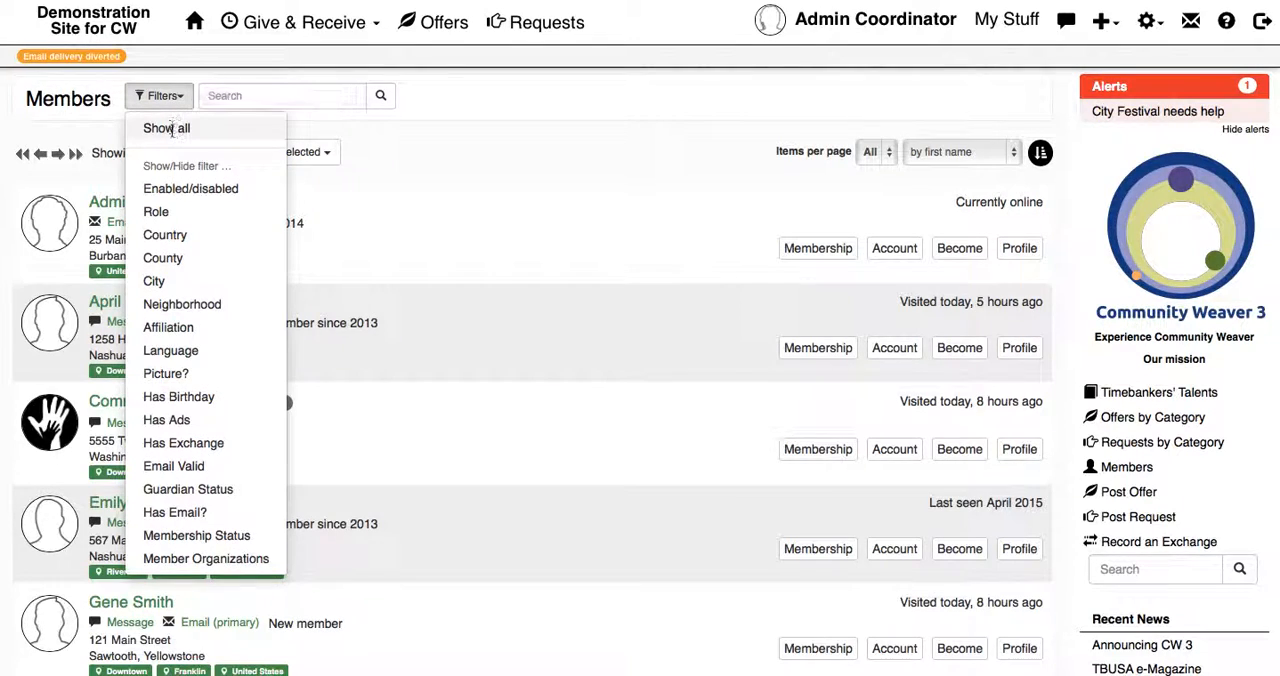
{"action": "left_click", "coordinate": [166, 128]}
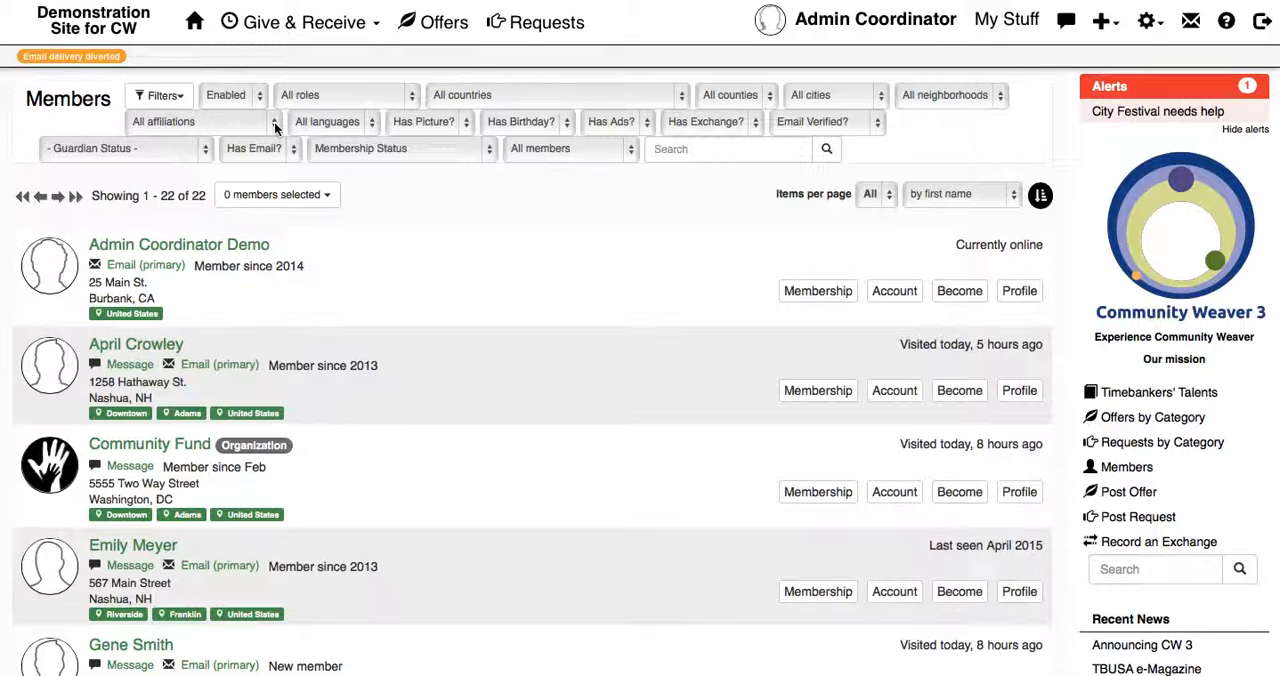
Filter by Green Parks Association affiliation and select only the two members shown.
{"action": "left_click", "coordinate": [196, 120]}
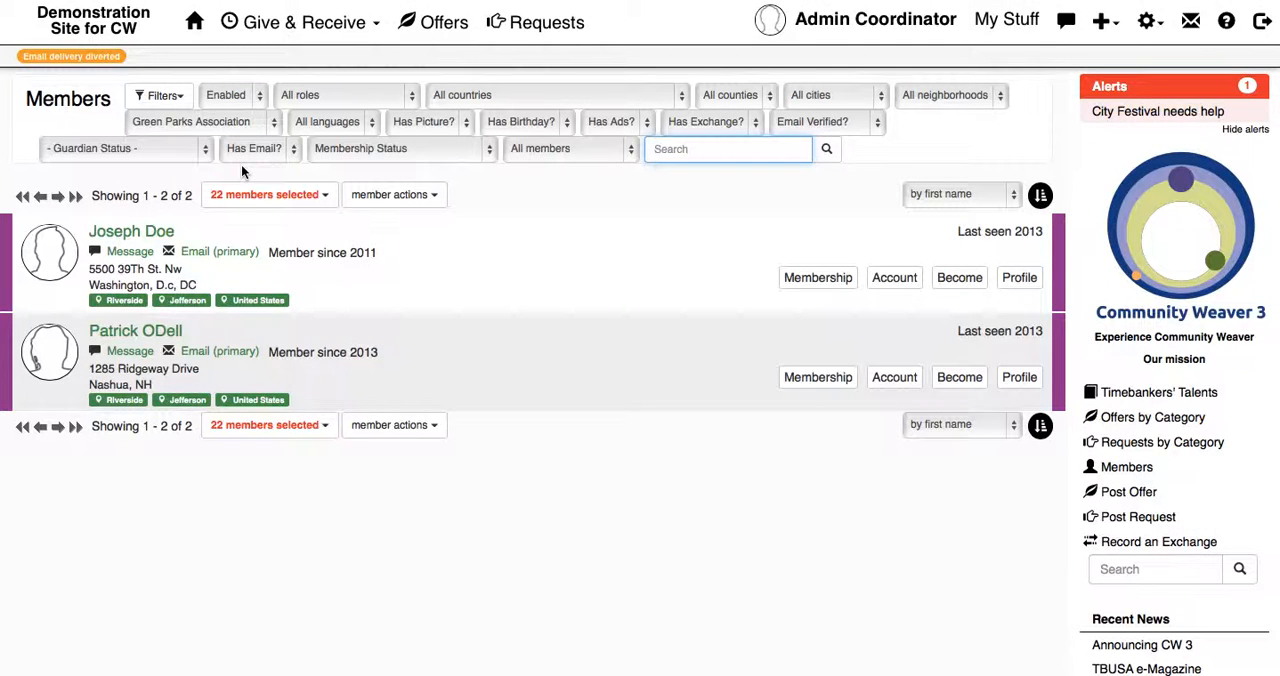
{"action": "left_click", "coordinate": [268, 194]}
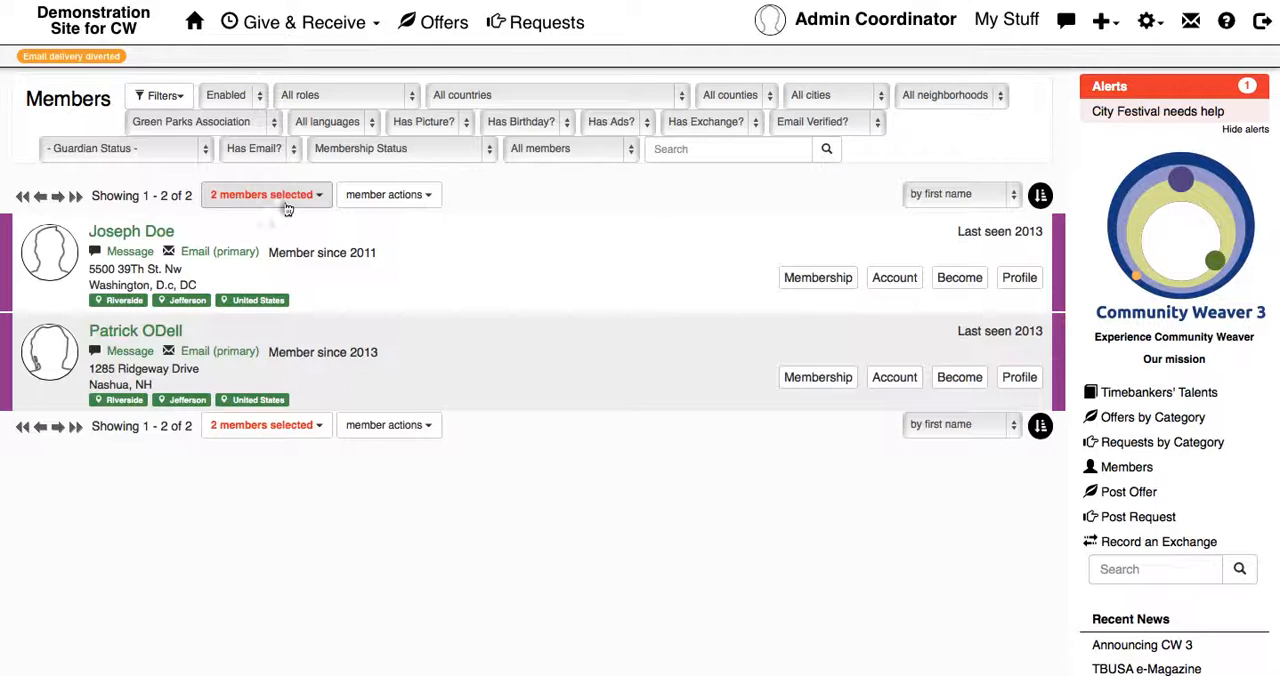
{"action": "left_click", "coordinate": [388, 194]}
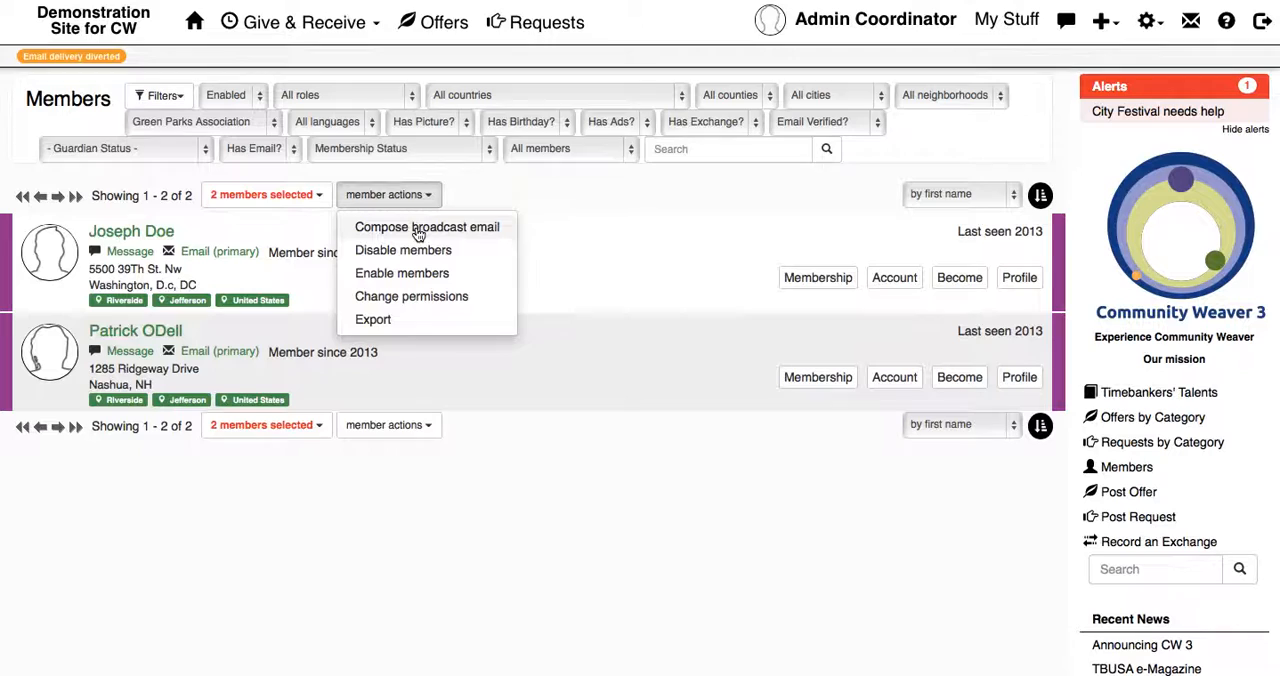
{"action": "mouse_move", "coordinate": [440, 226]}
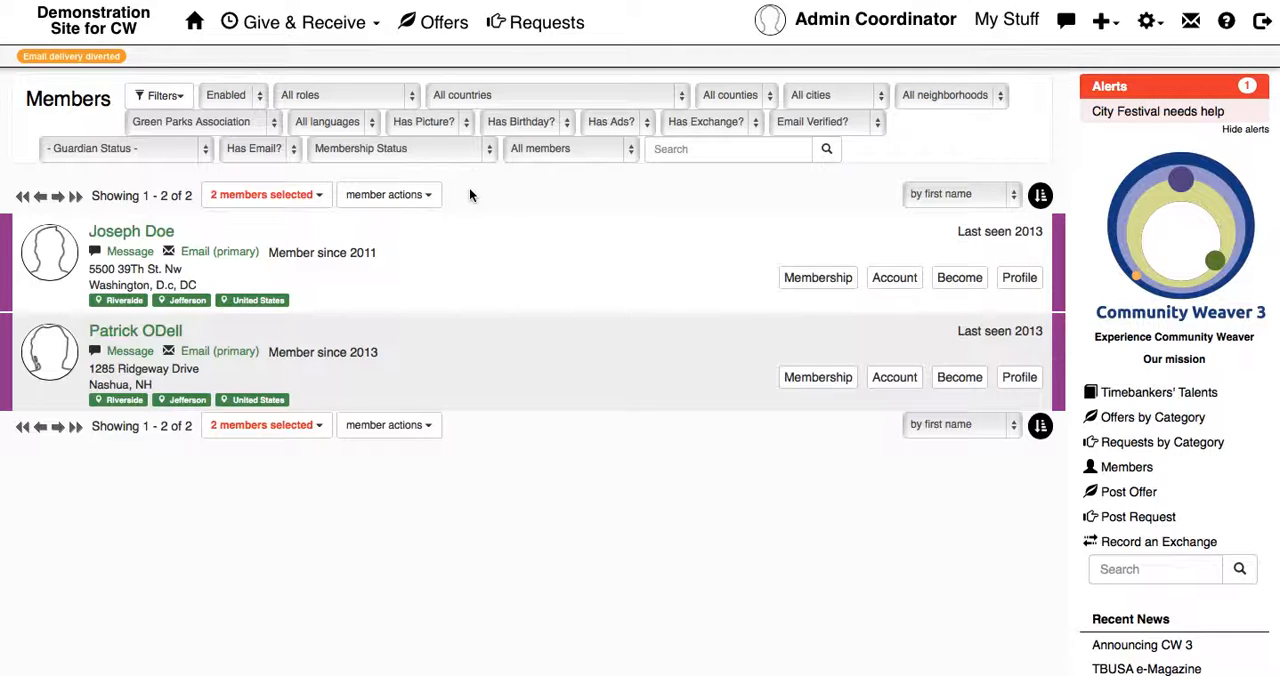
{"action": "mouse_move", "coordinate": [724, 184]}
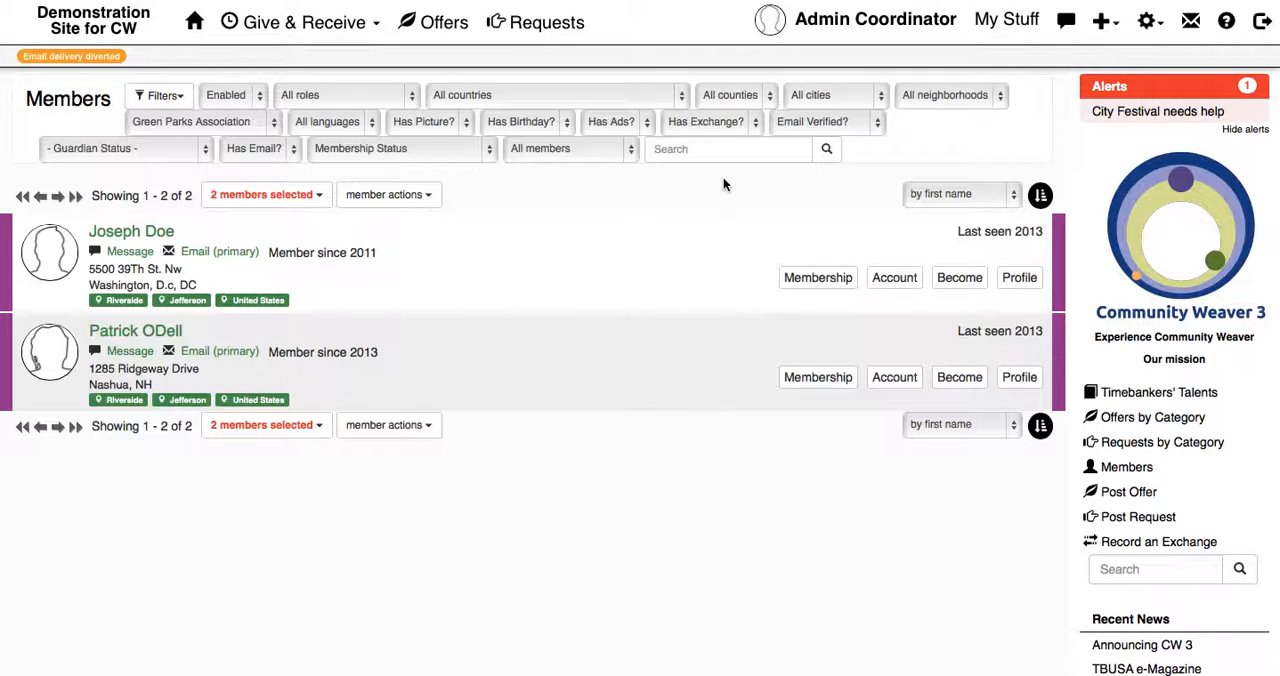
{"action": "mouse_move", "coordinate": [768, 128]}
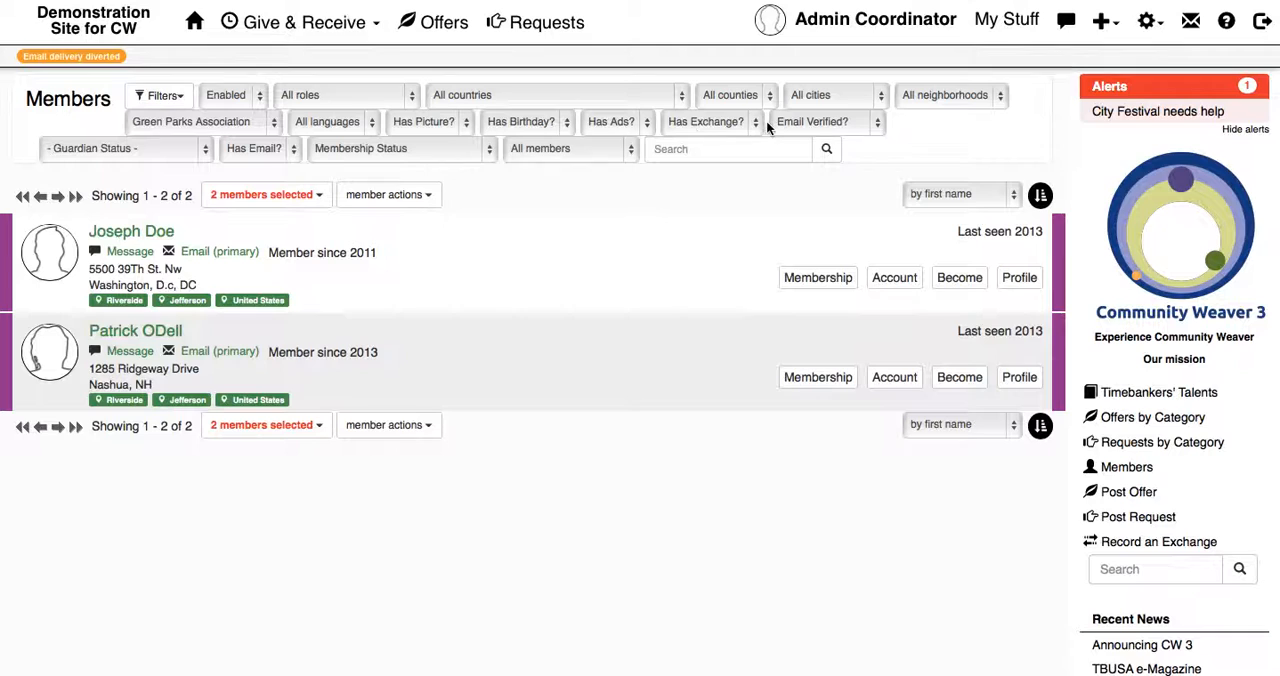
Set Has Exchange? to Yes, leaving one Green Parks member selected.
{"action": "left_click", "coordinate": [704, 120]}
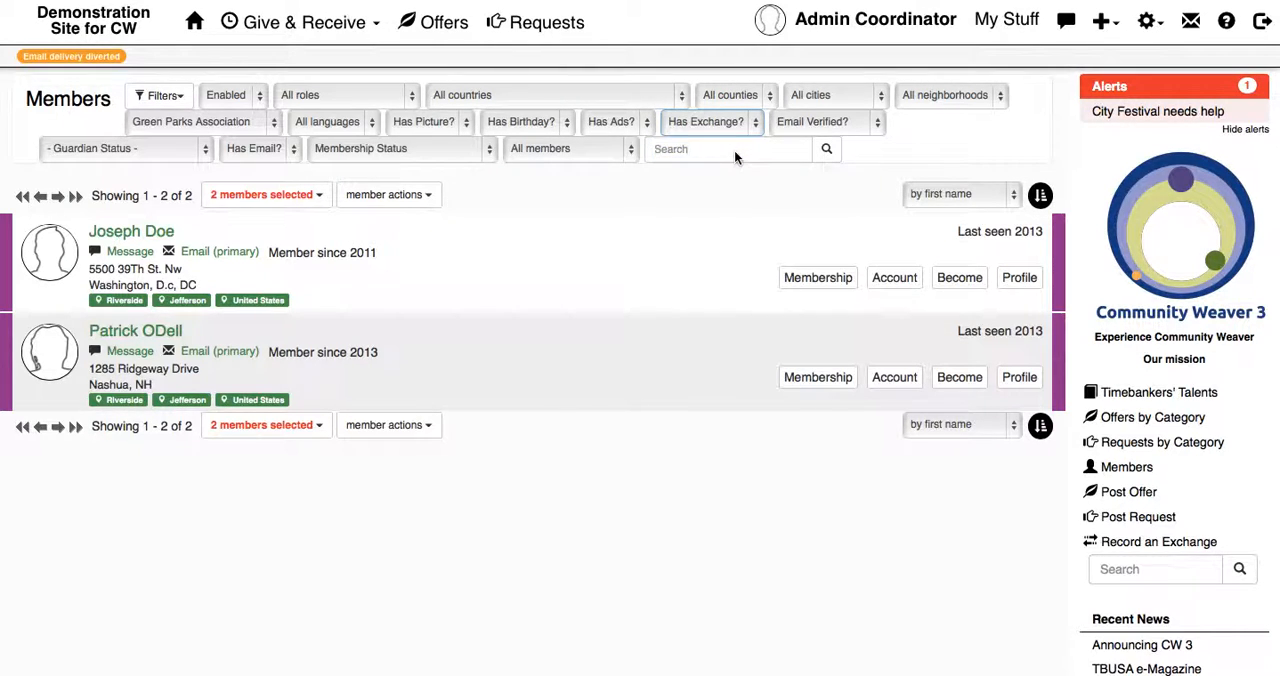
{"action": "left_click", "coordinate": [710, 120]}
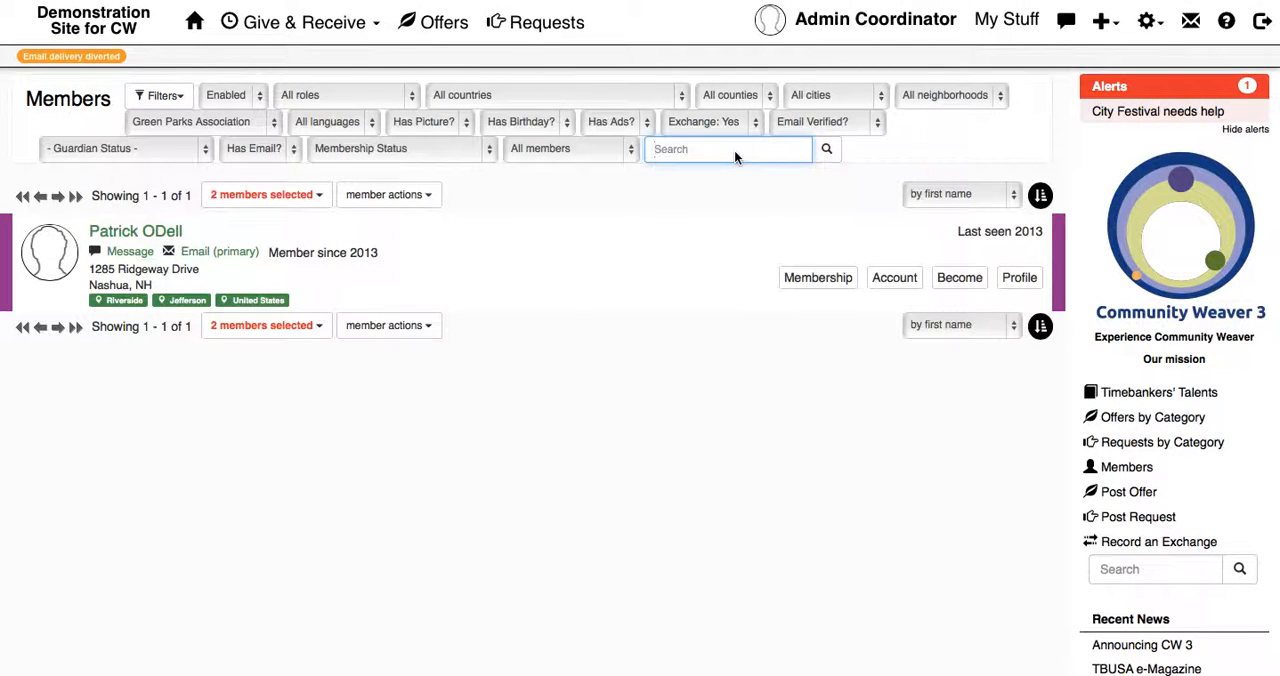
{"action": "mouse_move", "coordinate": [504, 166]}
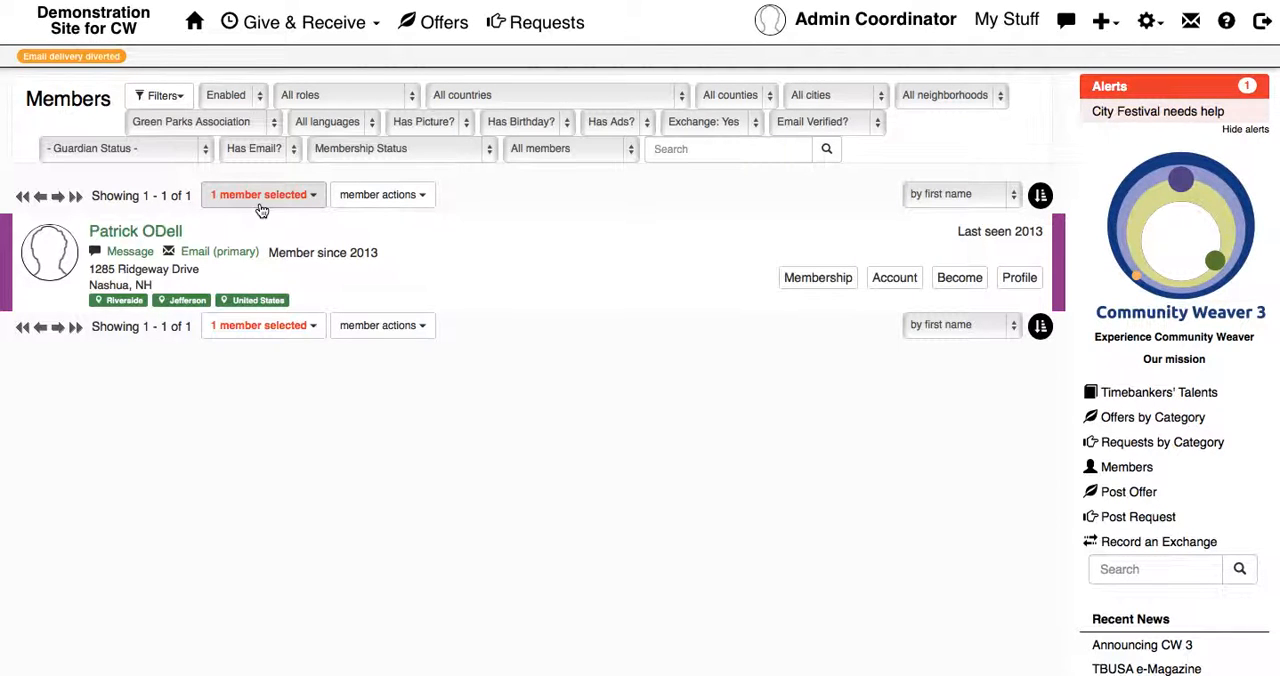
{"action": "mouse_move", "coordinate": [274, 208]}
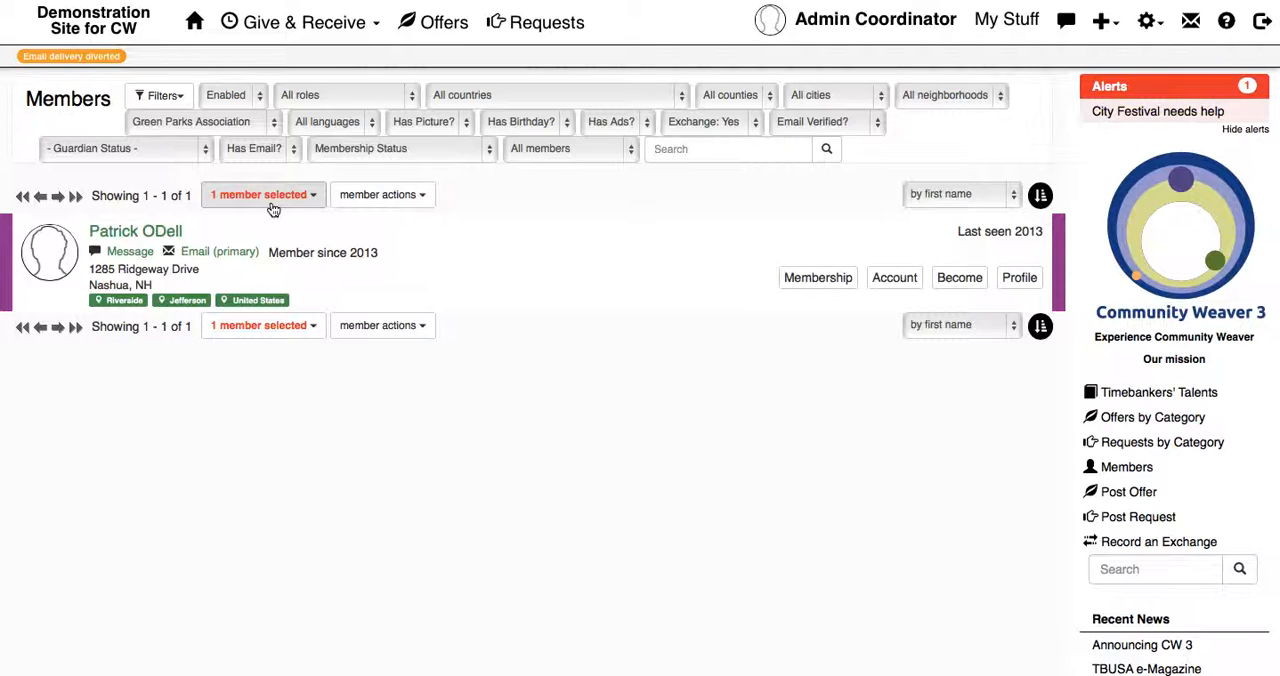